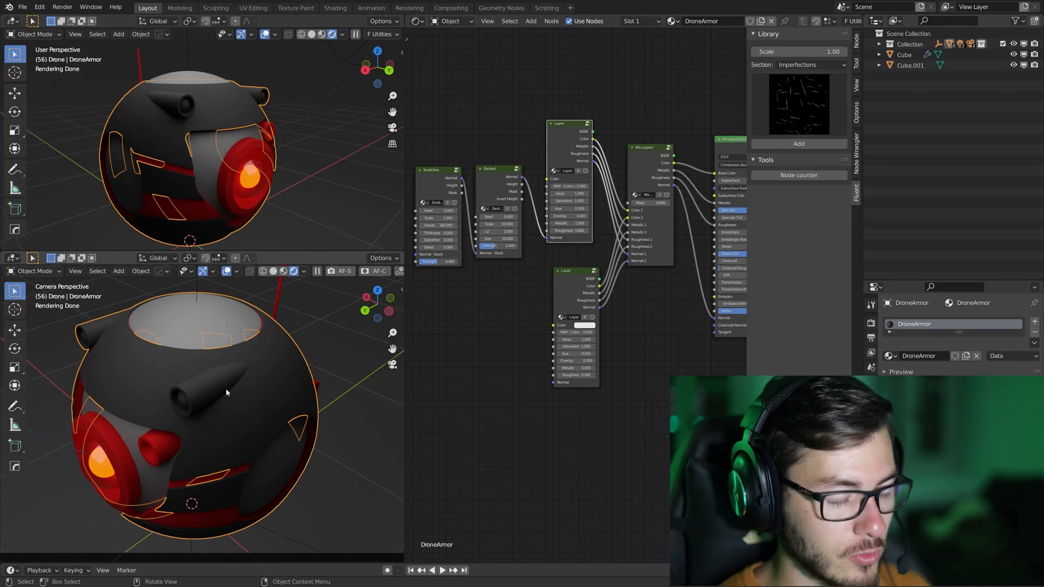
pyautogui.moveTo(284, 376)
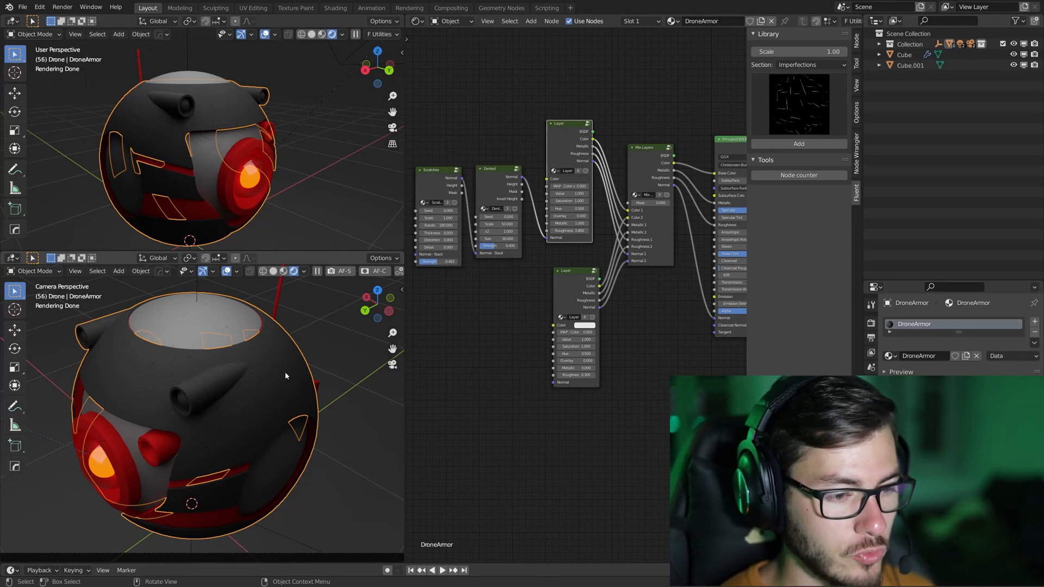
# Step: Expand the Surface panel of the DroneFace material to show its settings
pyautogui.click(885, 371)
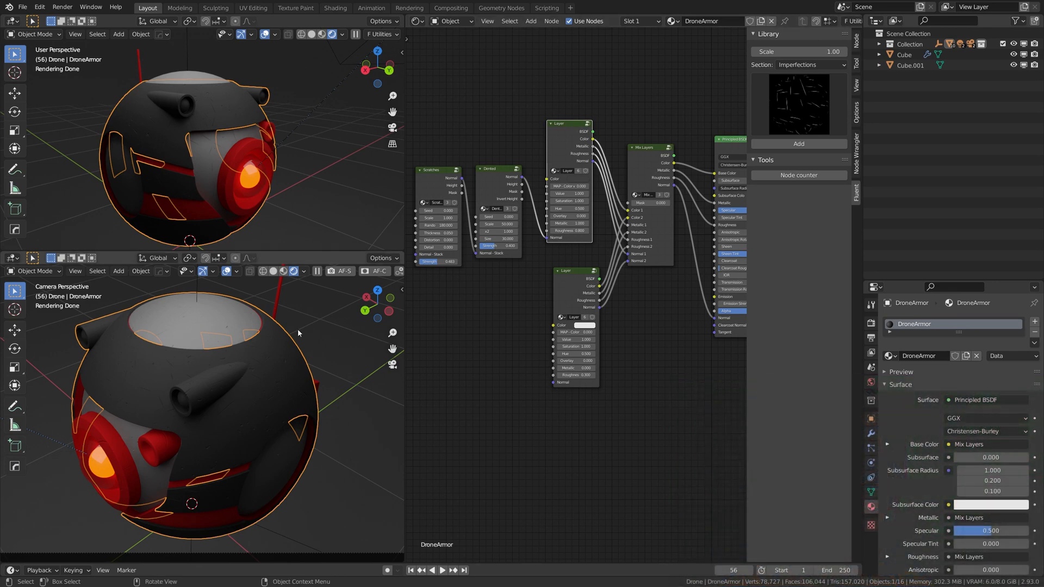
pyautogui.moveTo(282, 373)
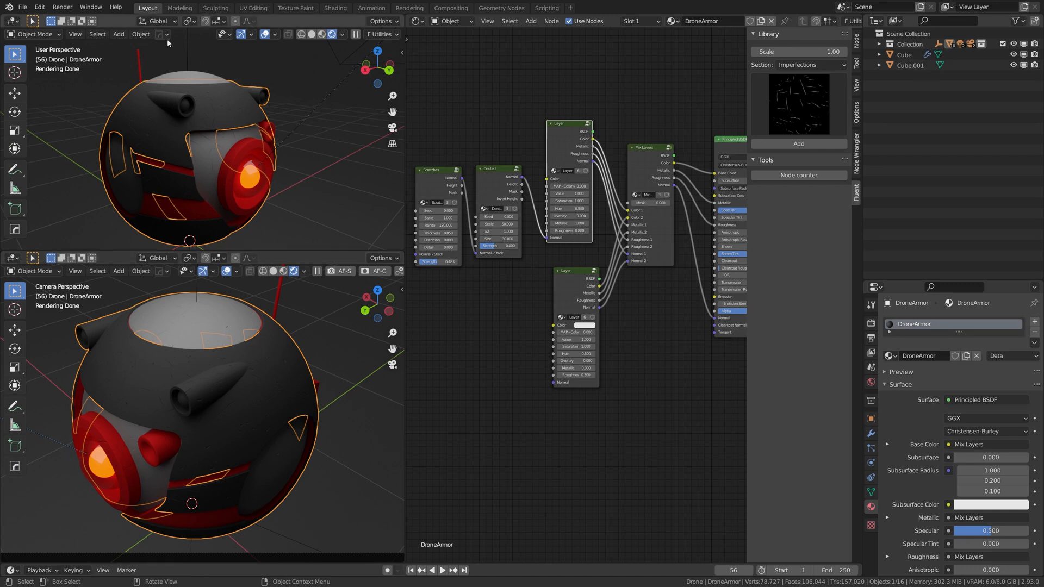
pyautogui.moveTo(185, 245)
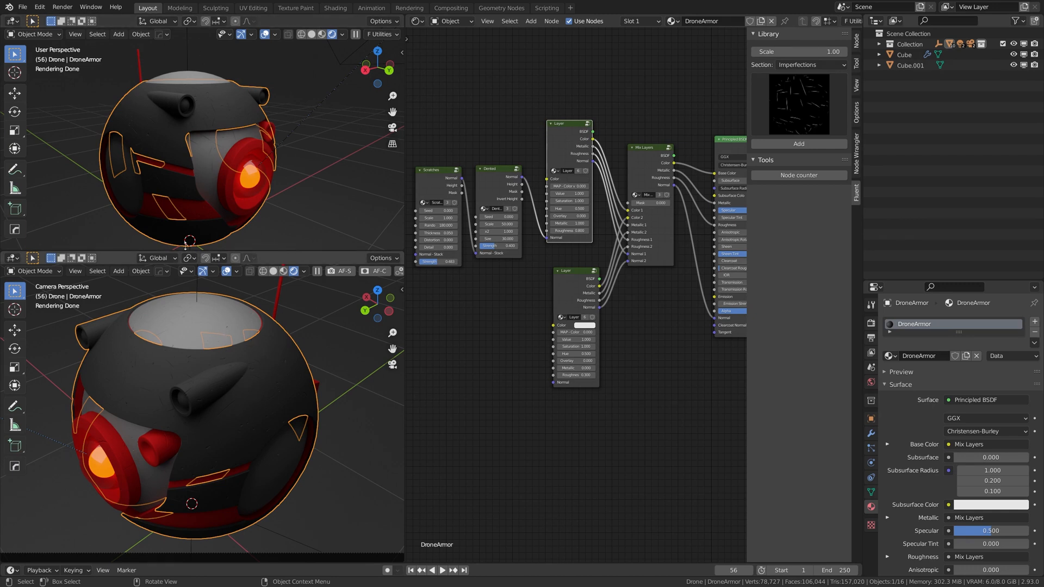
pyautogui.moveTo(341, 345)
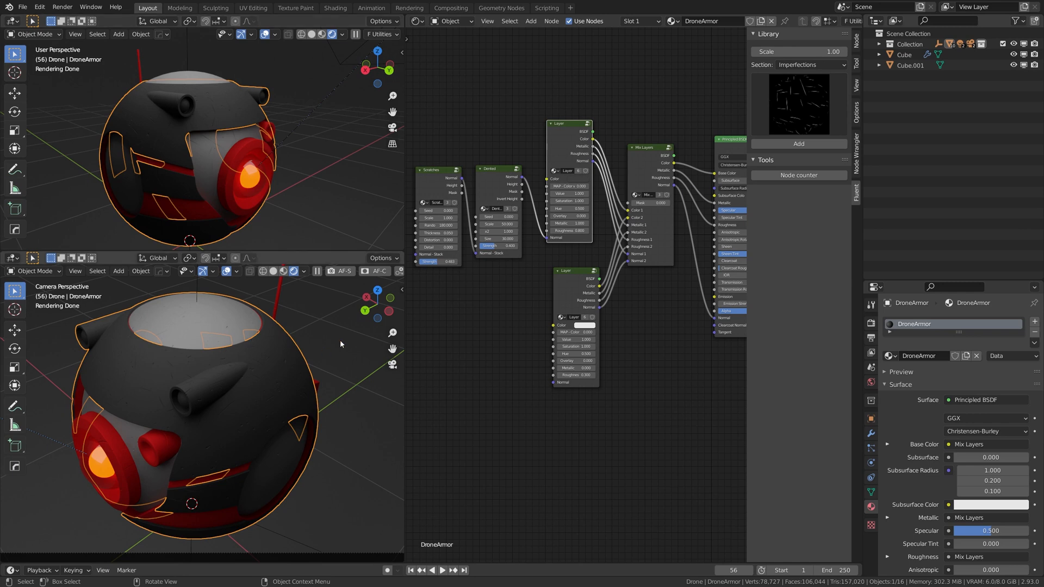
pyautogui.moveTo(493, 332)
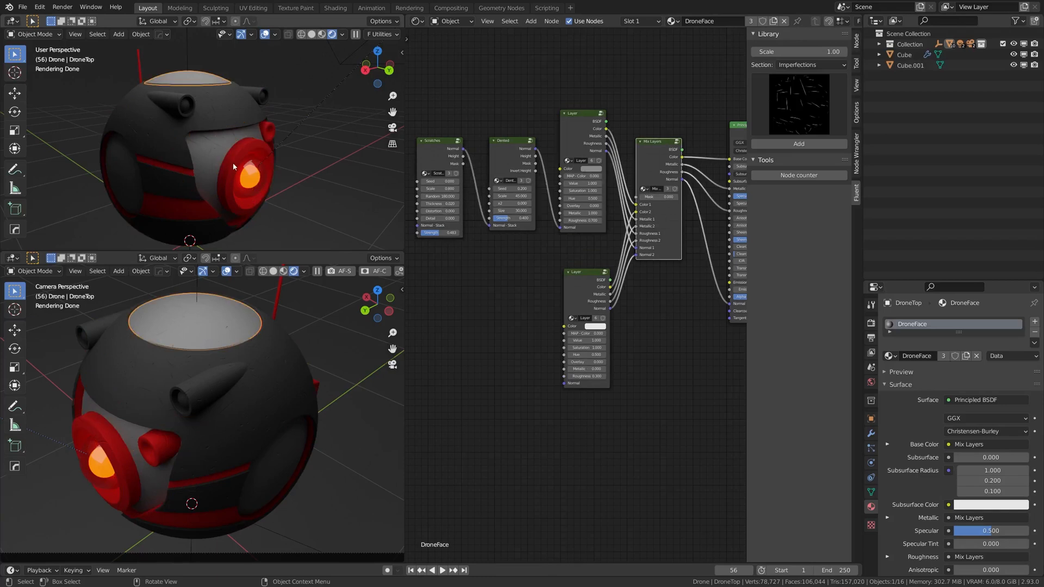
# Step: Select the drone's armor shell to bring back its DroneArmor layer nodes
pyautogui.click(233, 166)
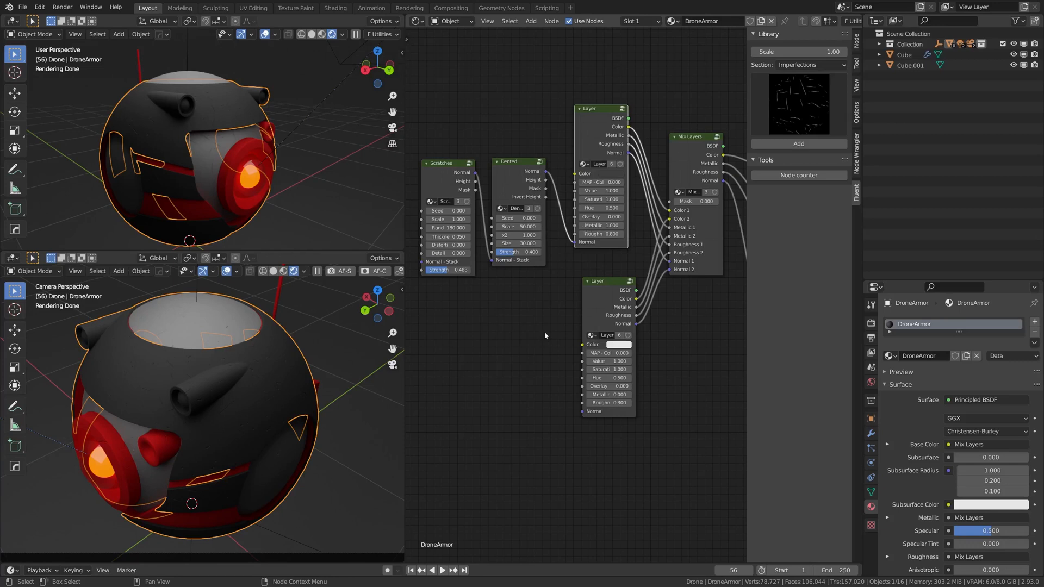
pyautogui.moveTo(529, 341)
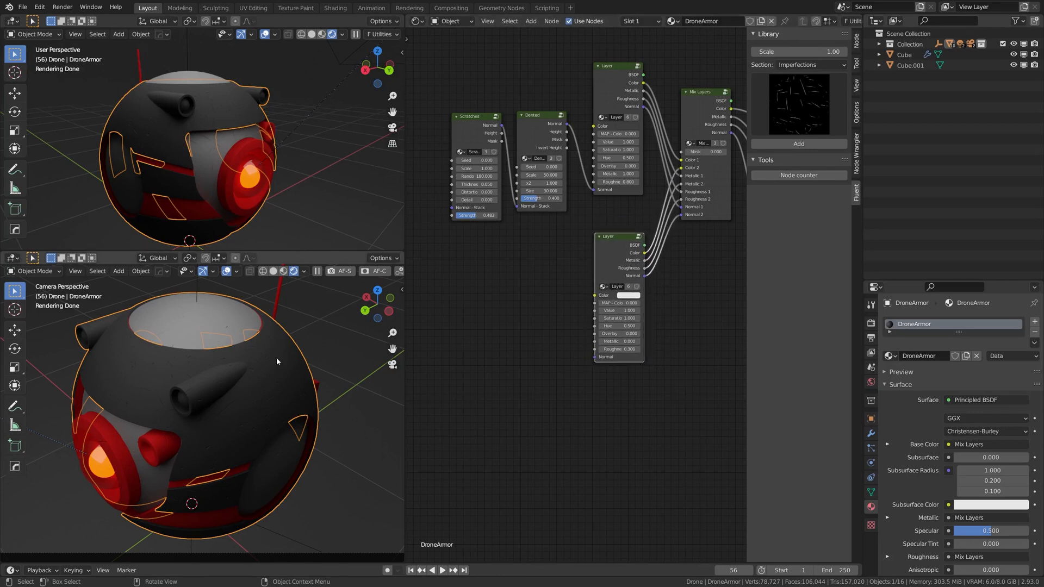
pyautogui.moveTo(182, 336)
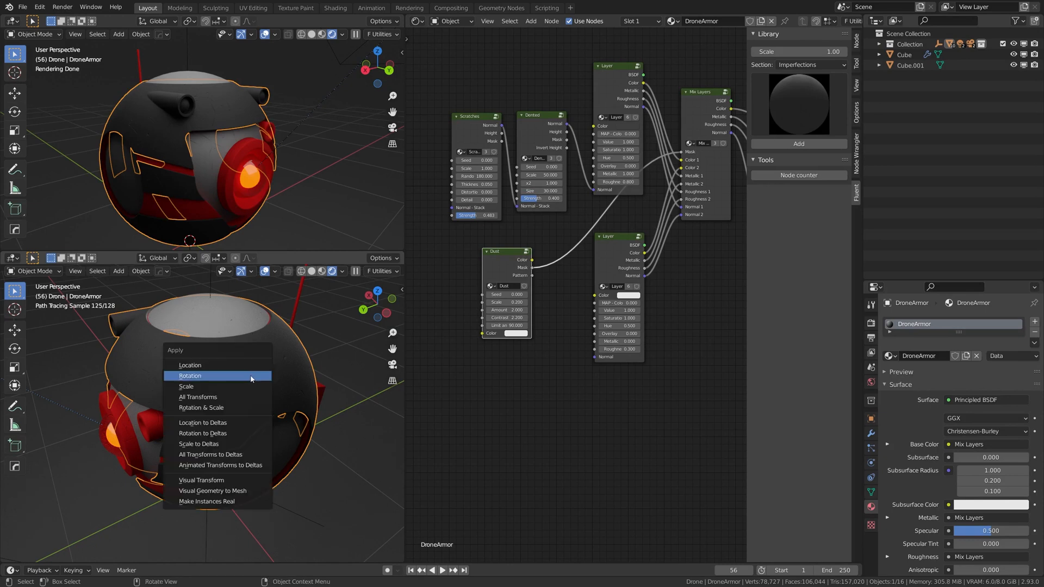
pyautogui.moveTo(189, 365)
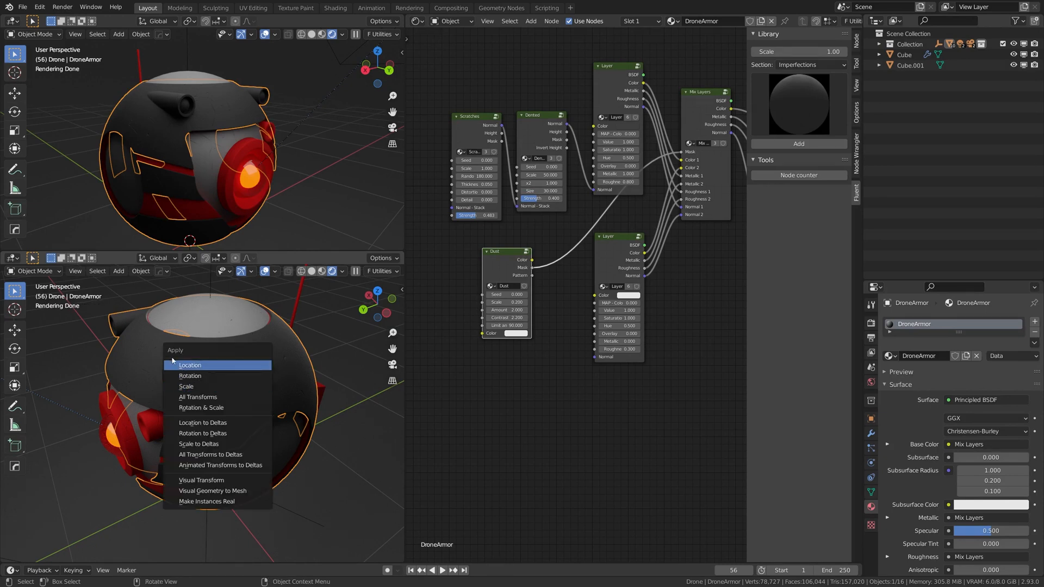
# Step: Apply rotation on the armor object, then on the DroneFace top part
pyautogui.click(190, 365)
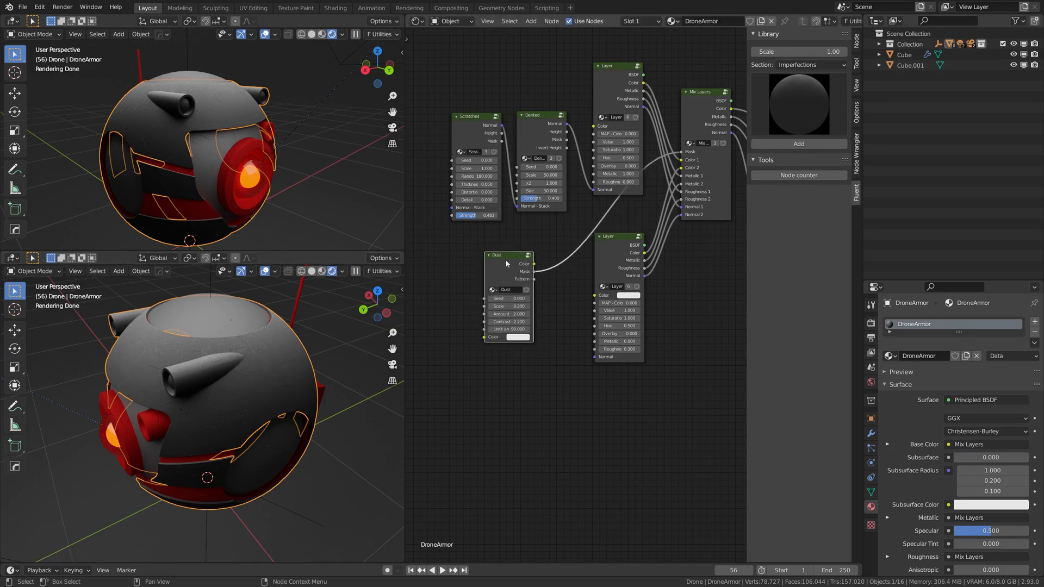
pyautogui.moveTo(281, 380)
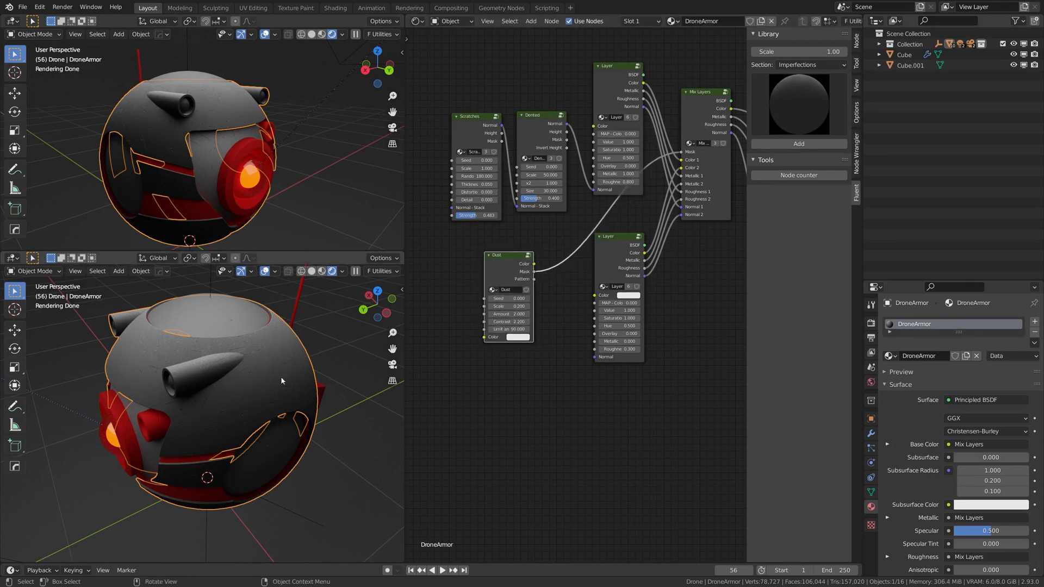
pyautogui.click(200, 315)
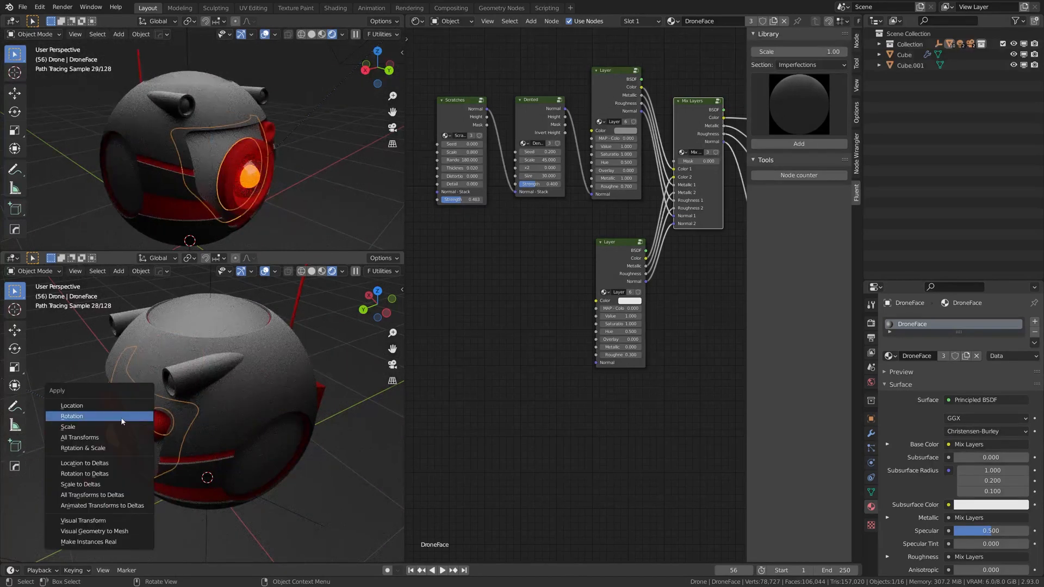
pyautogui.click(72, 416)
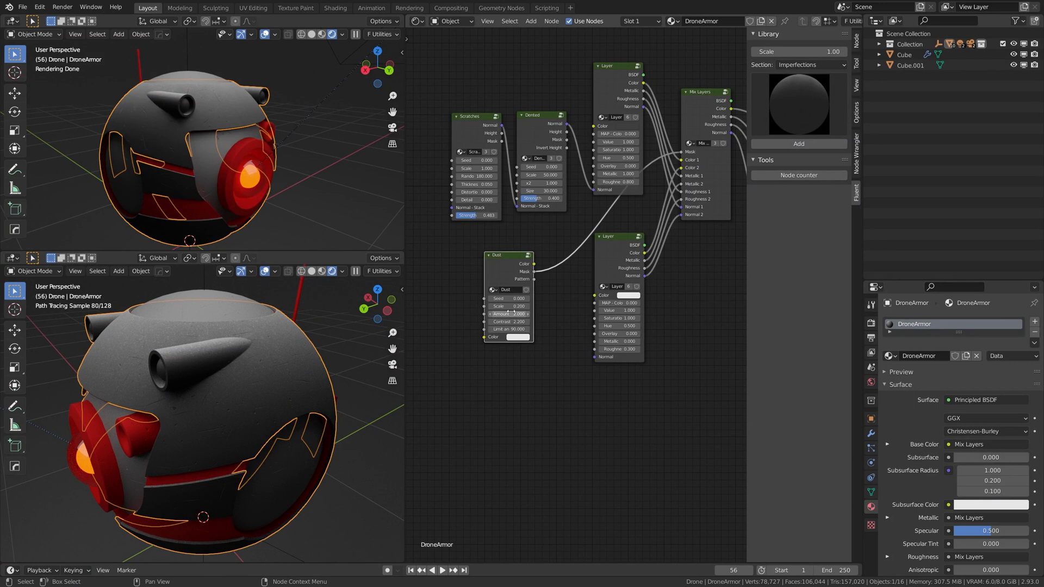
# Step: Zoom into the Dust node and set its Seed to 0.2
pyautogui.scroll(3)
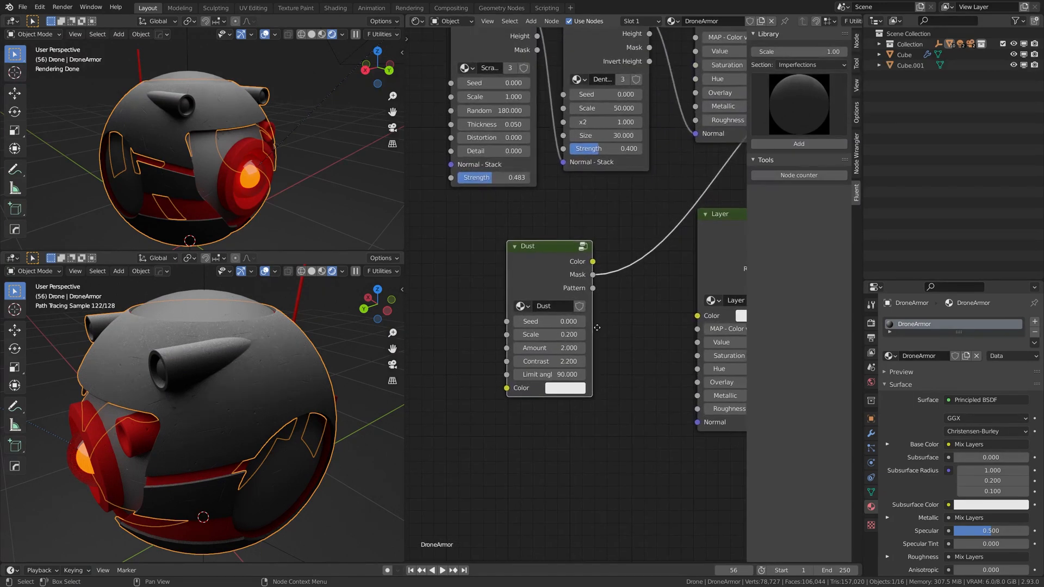
pyautogui.click(581, 321)
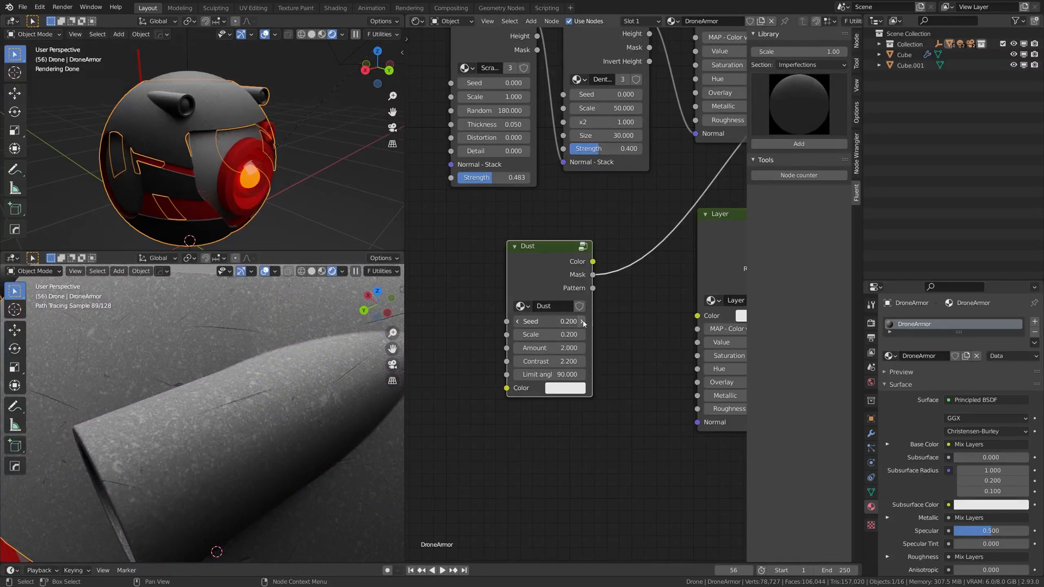
# Step: Set the Dust node to seed 0.4, amount 2.0 and contrast 1.3
pyautogui.click(582, 322)
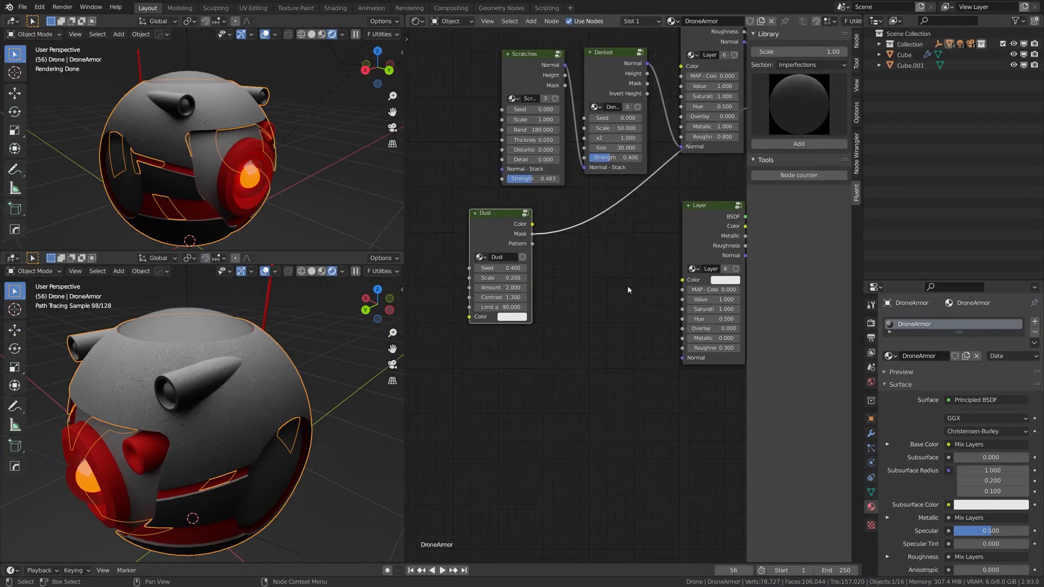
# Step: Switch the Fluent library section to Grunges and open its thumbnail gallery
pyautogui.click(810, 65)
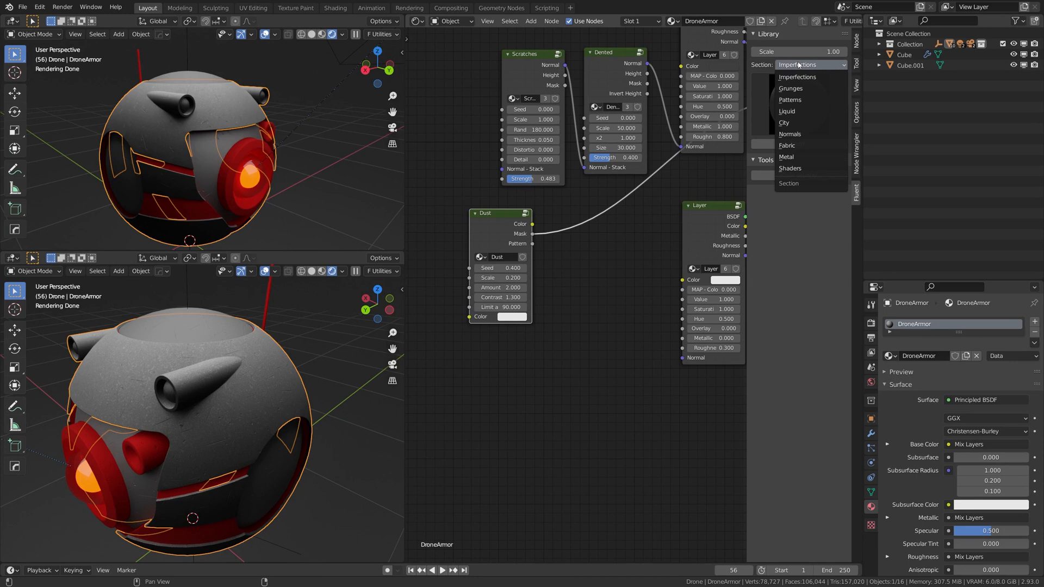
pyautogui.click(796, 76)
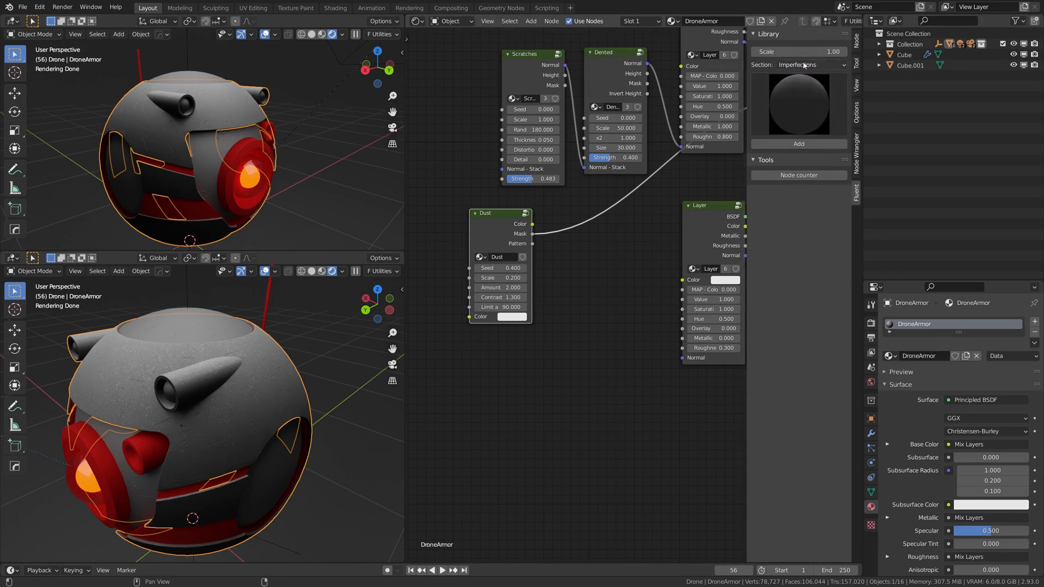
pyautogui.click(802, 64)
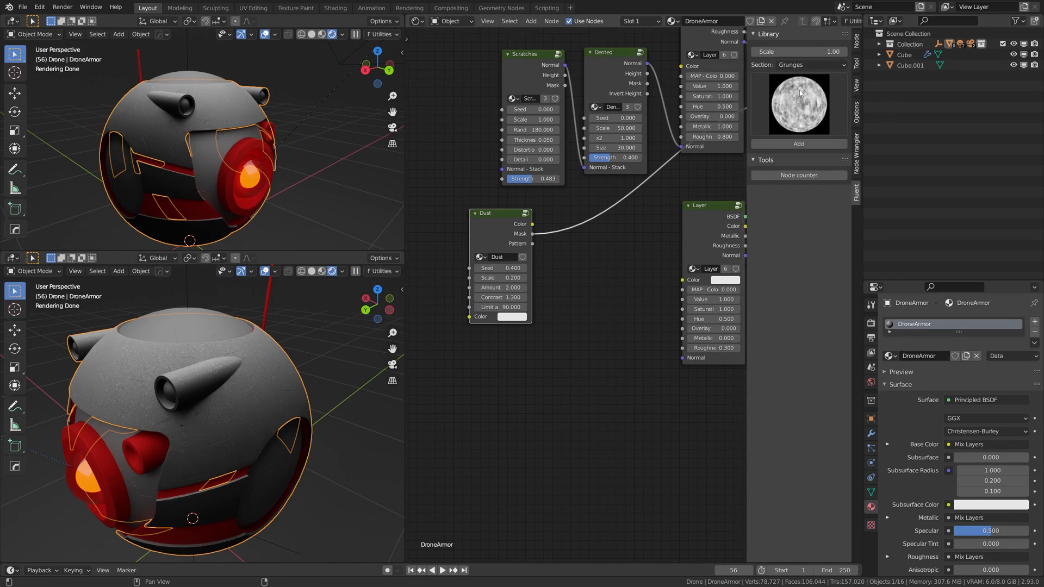
pyautogui.click(798, 104)
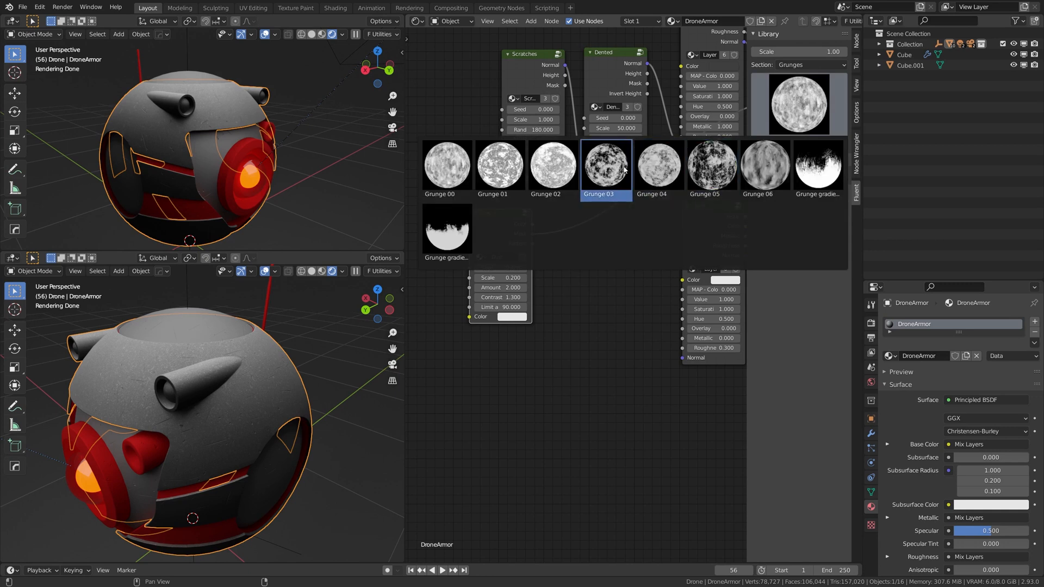